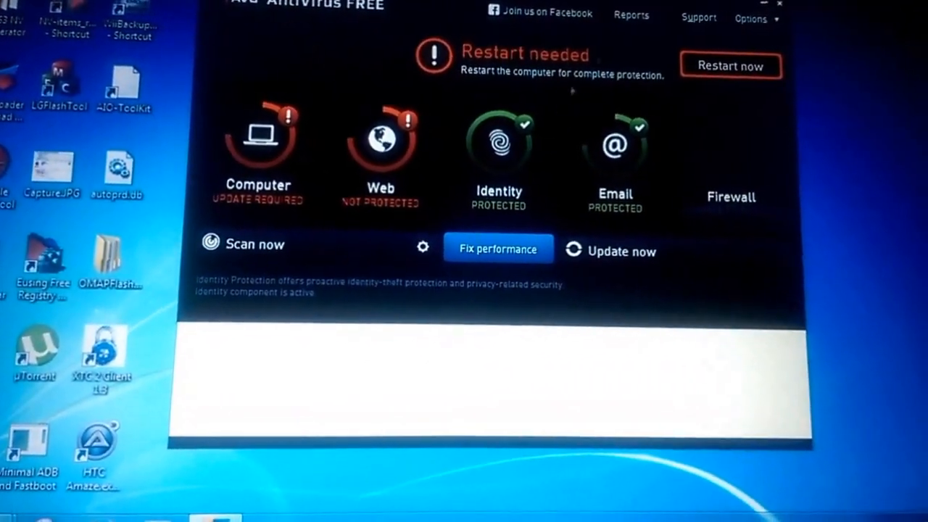
Reach the Virus Vault listing the quarantined XTC 2 Client executable via Options.
left_click(763, 19)
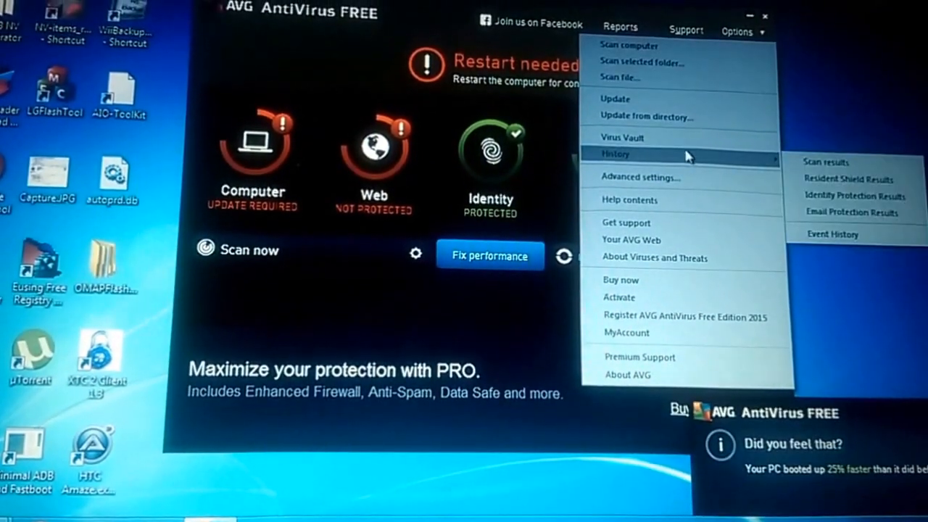
left_click(622, 136)
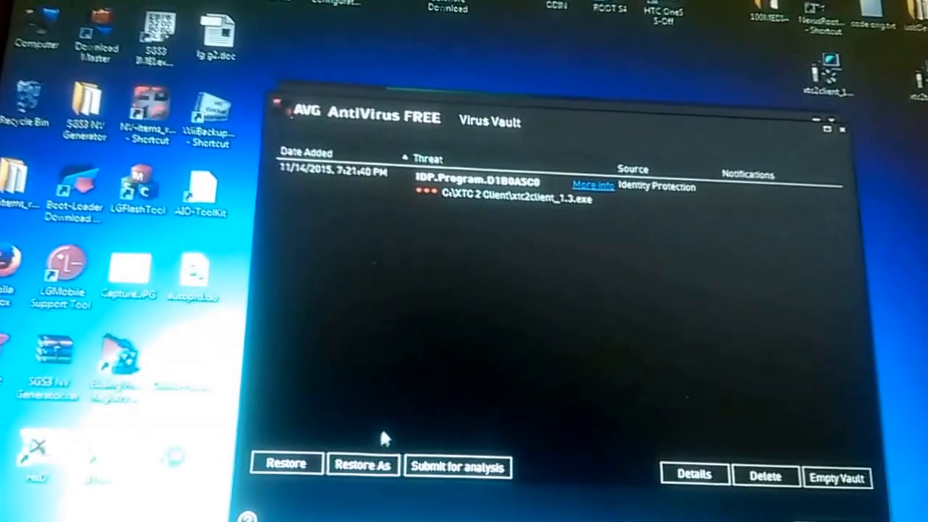
Restore xtc2client_1.3.exe from the vault and put the AVG window away.
left_click(287, 463)
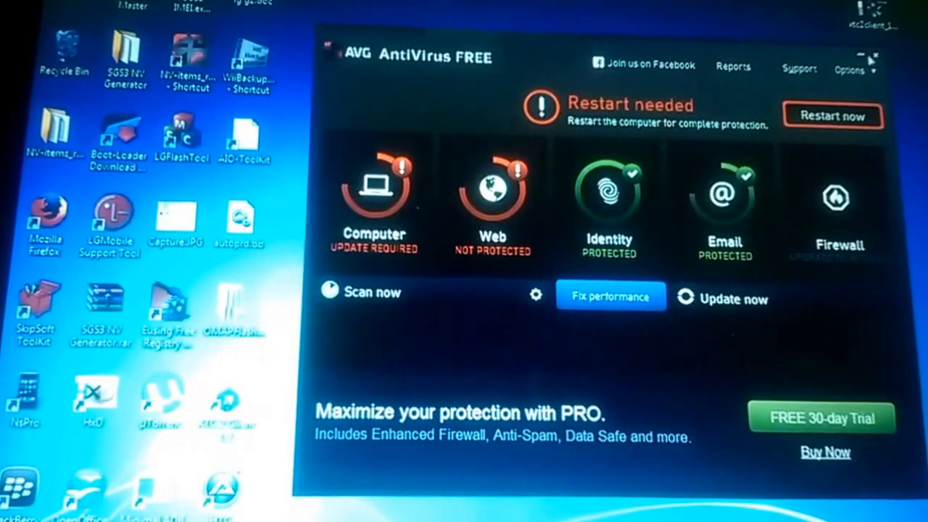
left_click(870, 56)
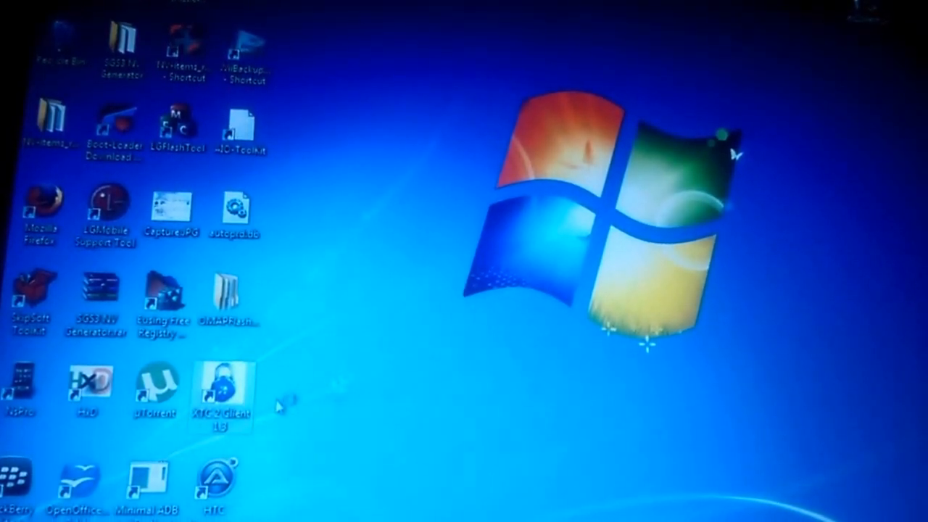
double_click(217, 392)
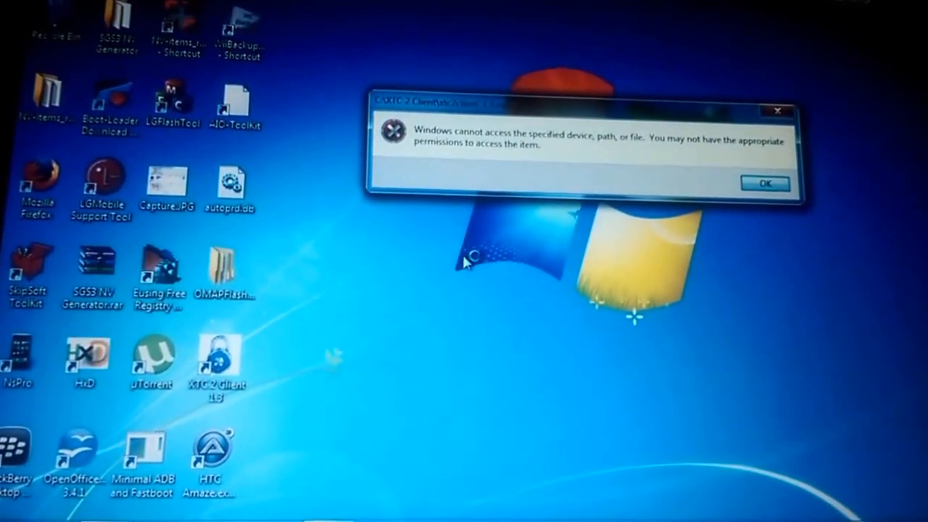
left_click(769, 182)
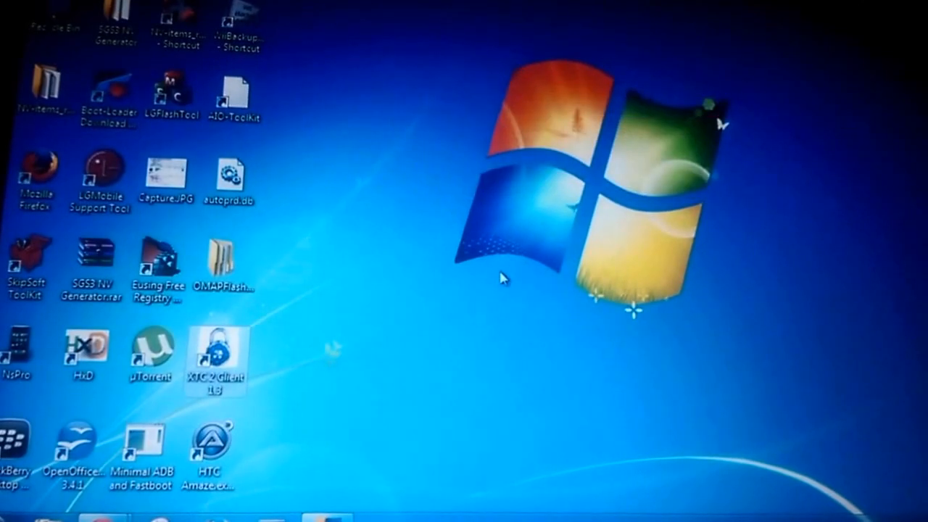
double_click(215, 357)
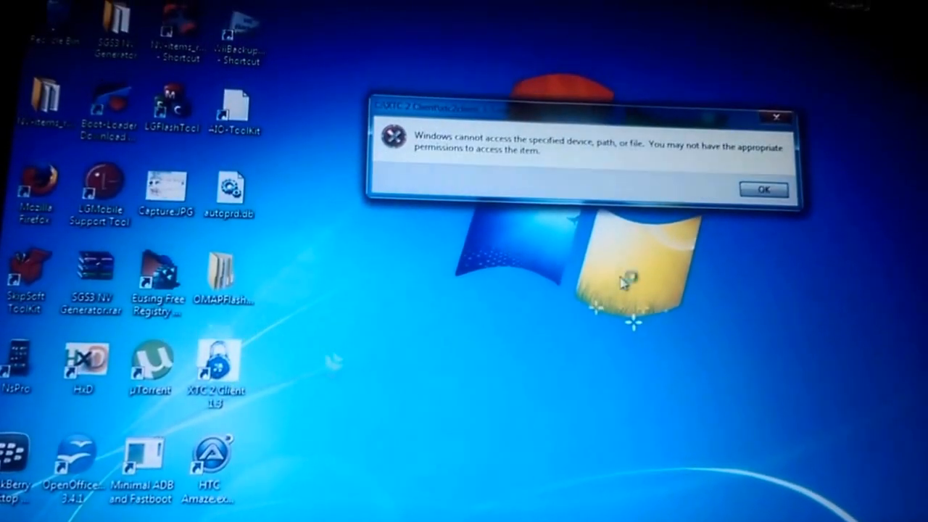
left_click(769, 189)
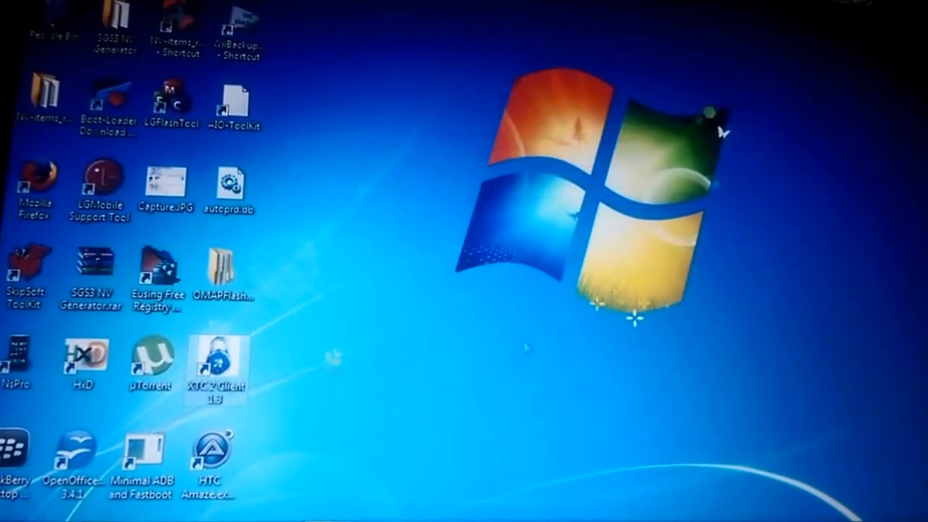
double_click(217, 362)
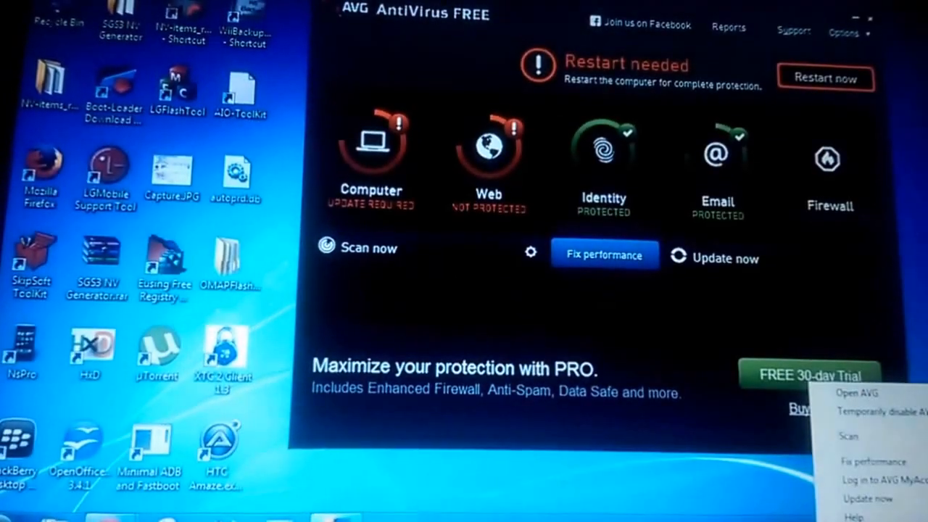
Temporarily disable AVG protection for a chosen duration from the tray icon menu.
left_click(885, 412)
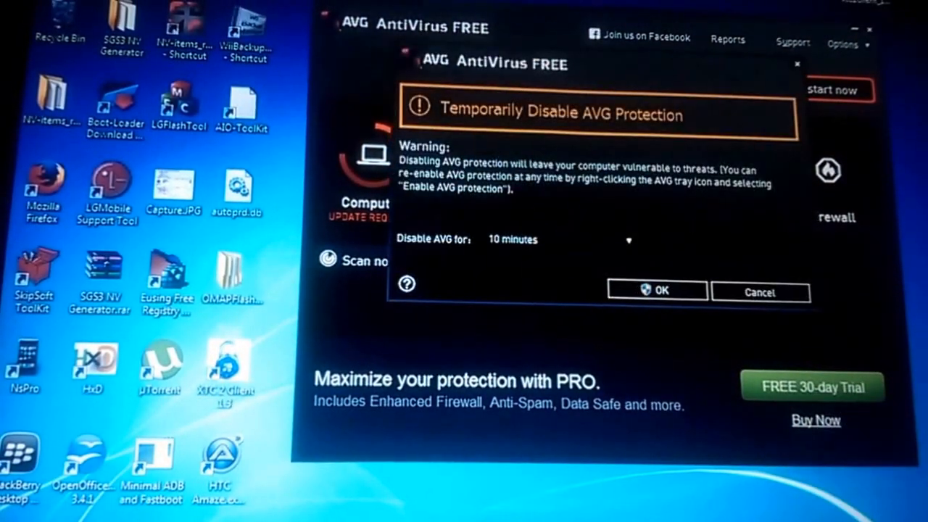
left_click(628, 239)
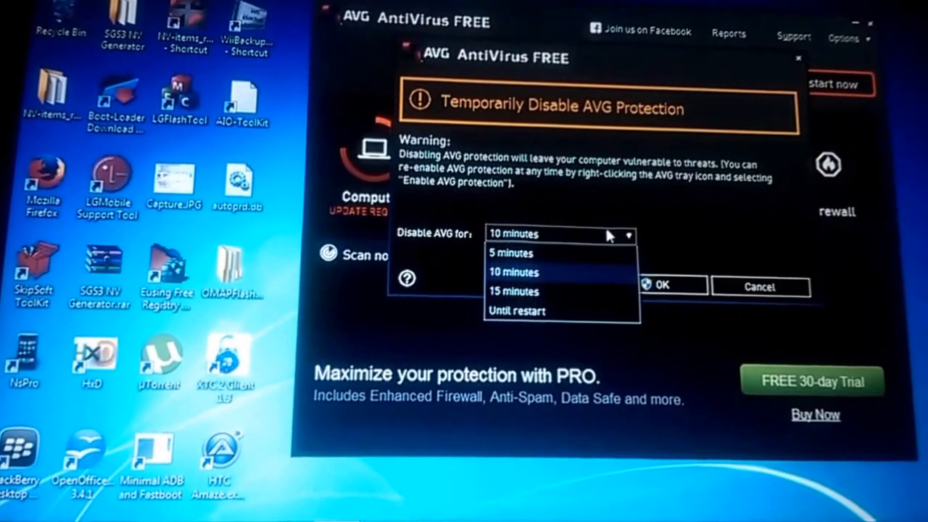
left_click(513, 291)
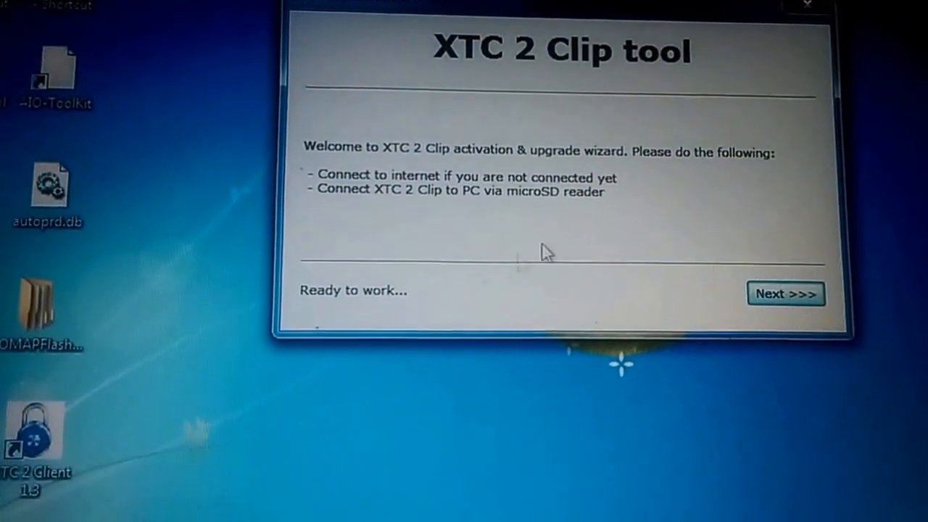
Advance the XTC 2 Clip tool wizard to the status page showing clip registered and activated.
left_click(781, 293)
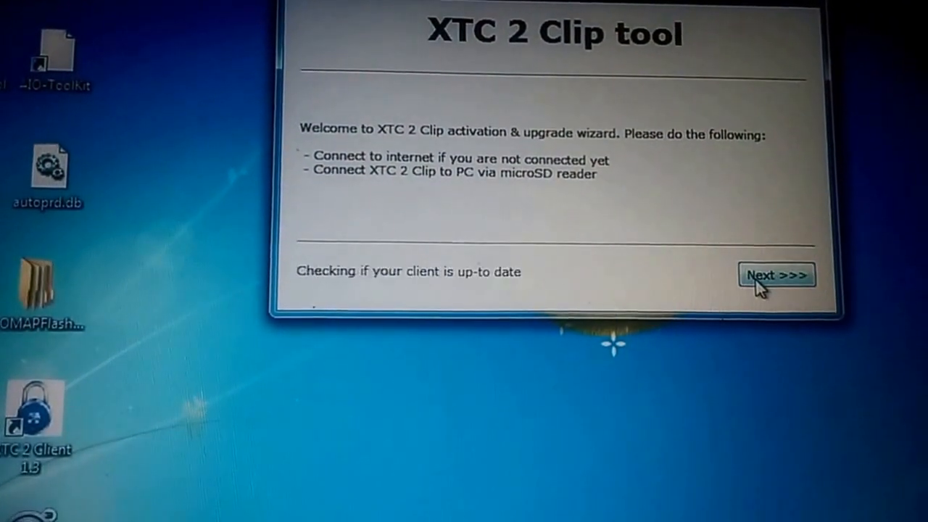
left_click(783, 276)
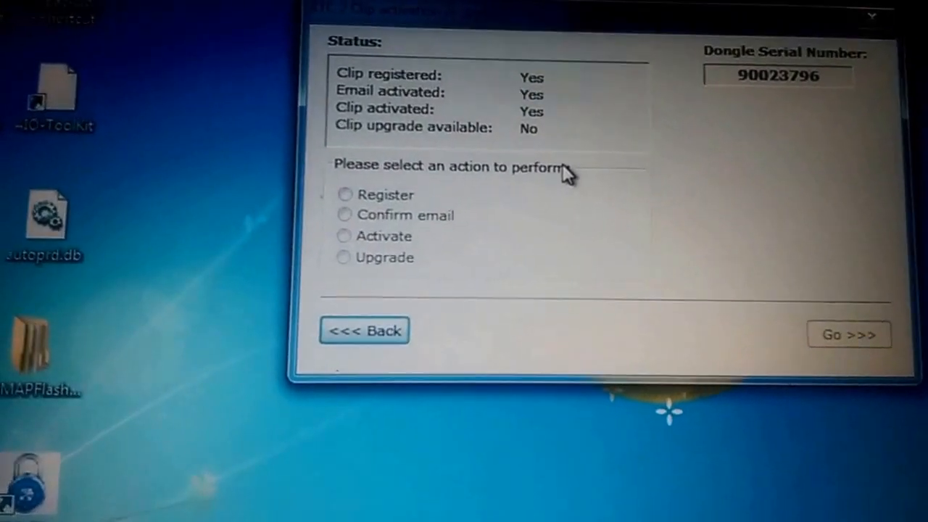